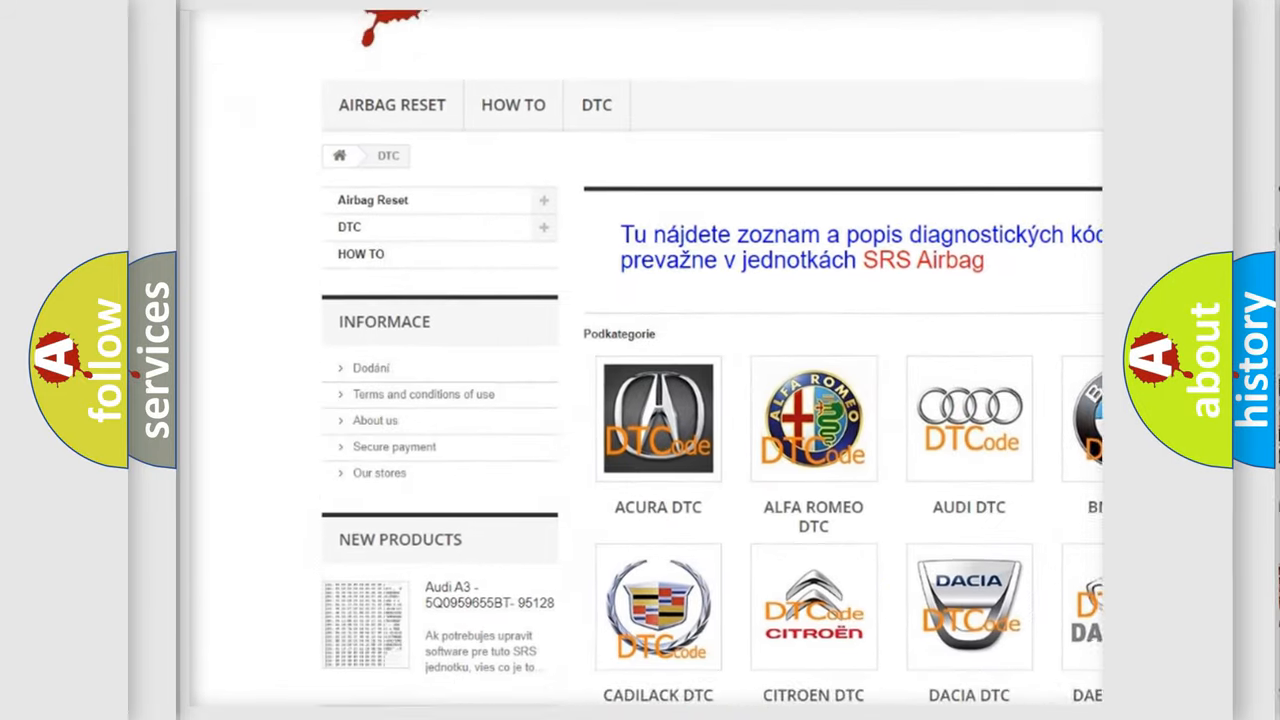
pyautogui.scroll(-3)
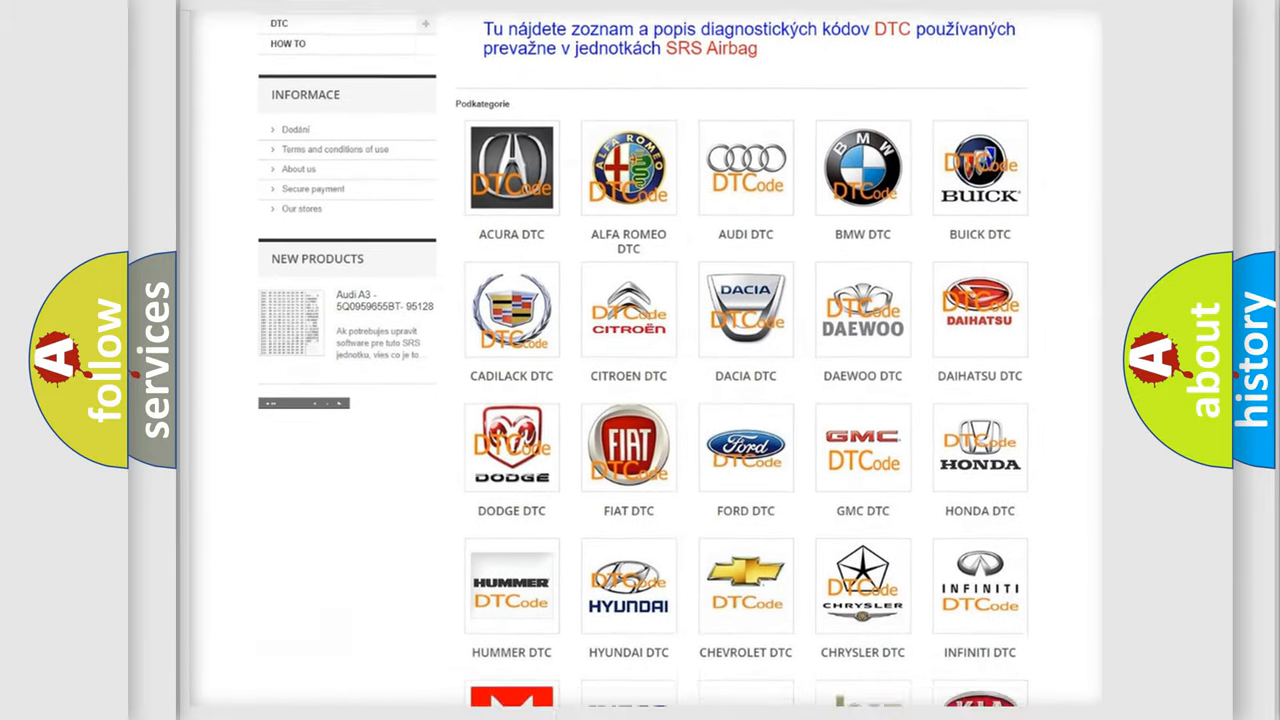
pyautogui.scroll(-3)
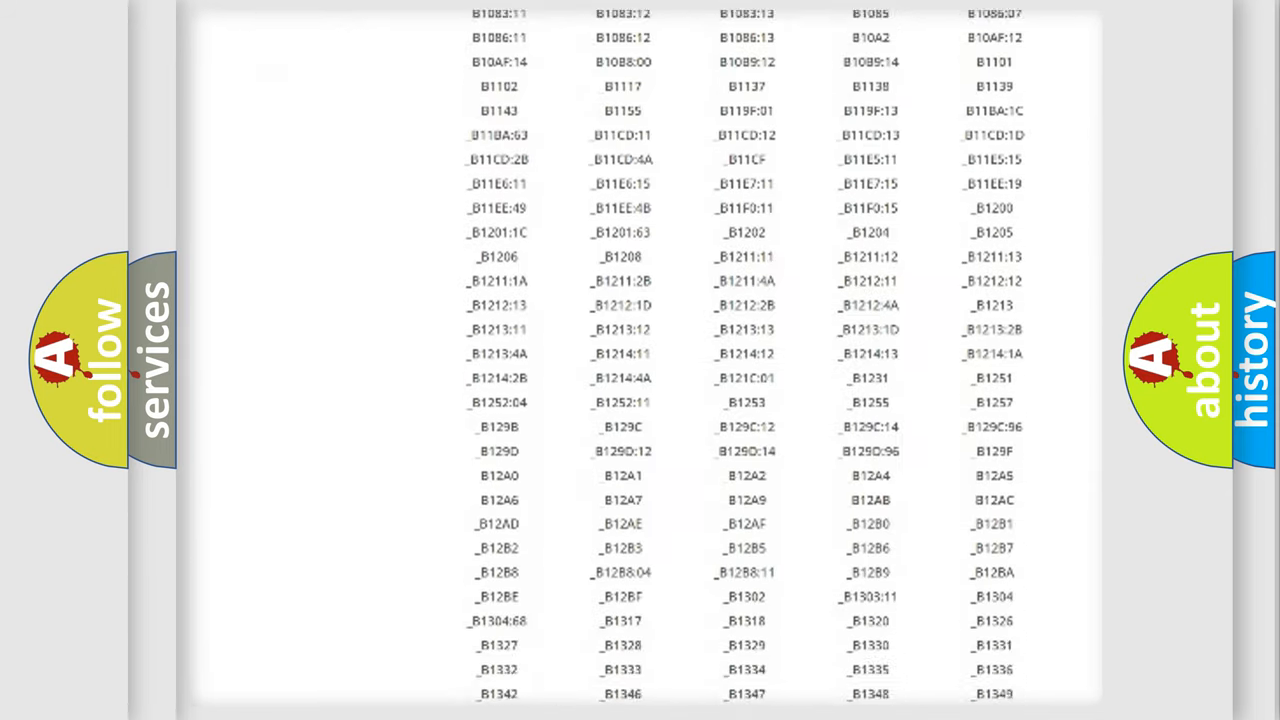
pyautogui.scroll(-3)
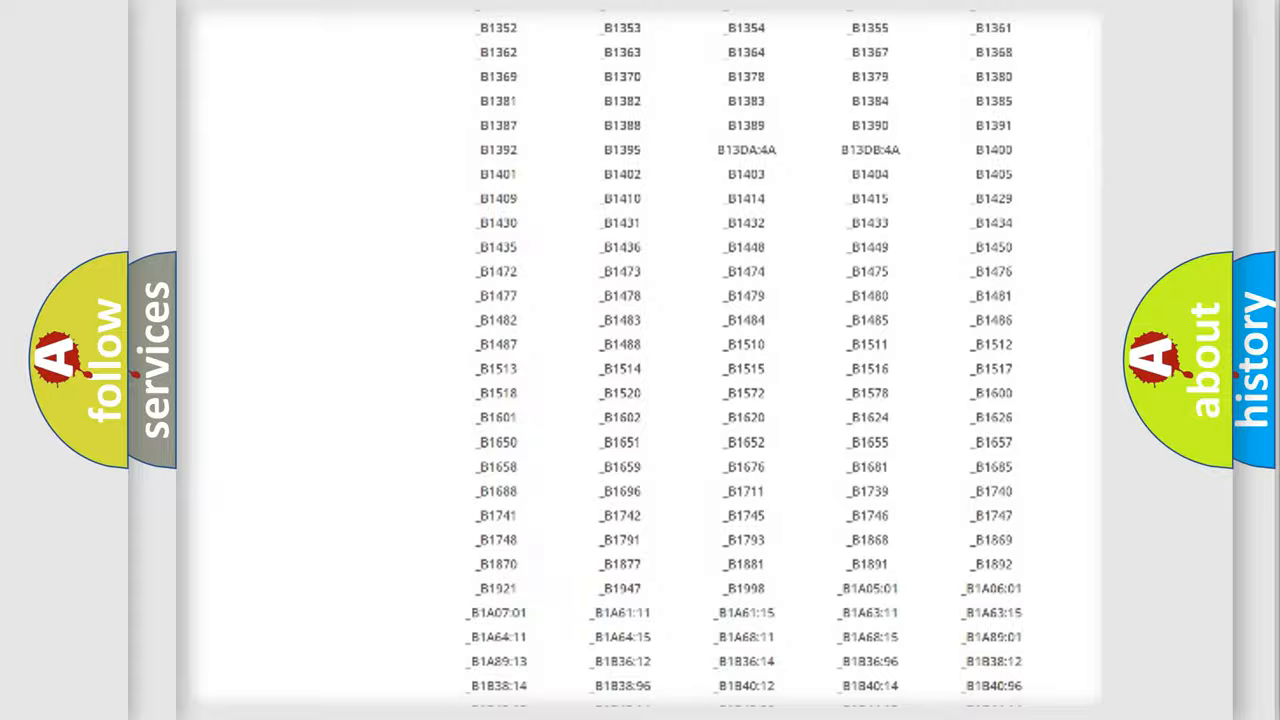